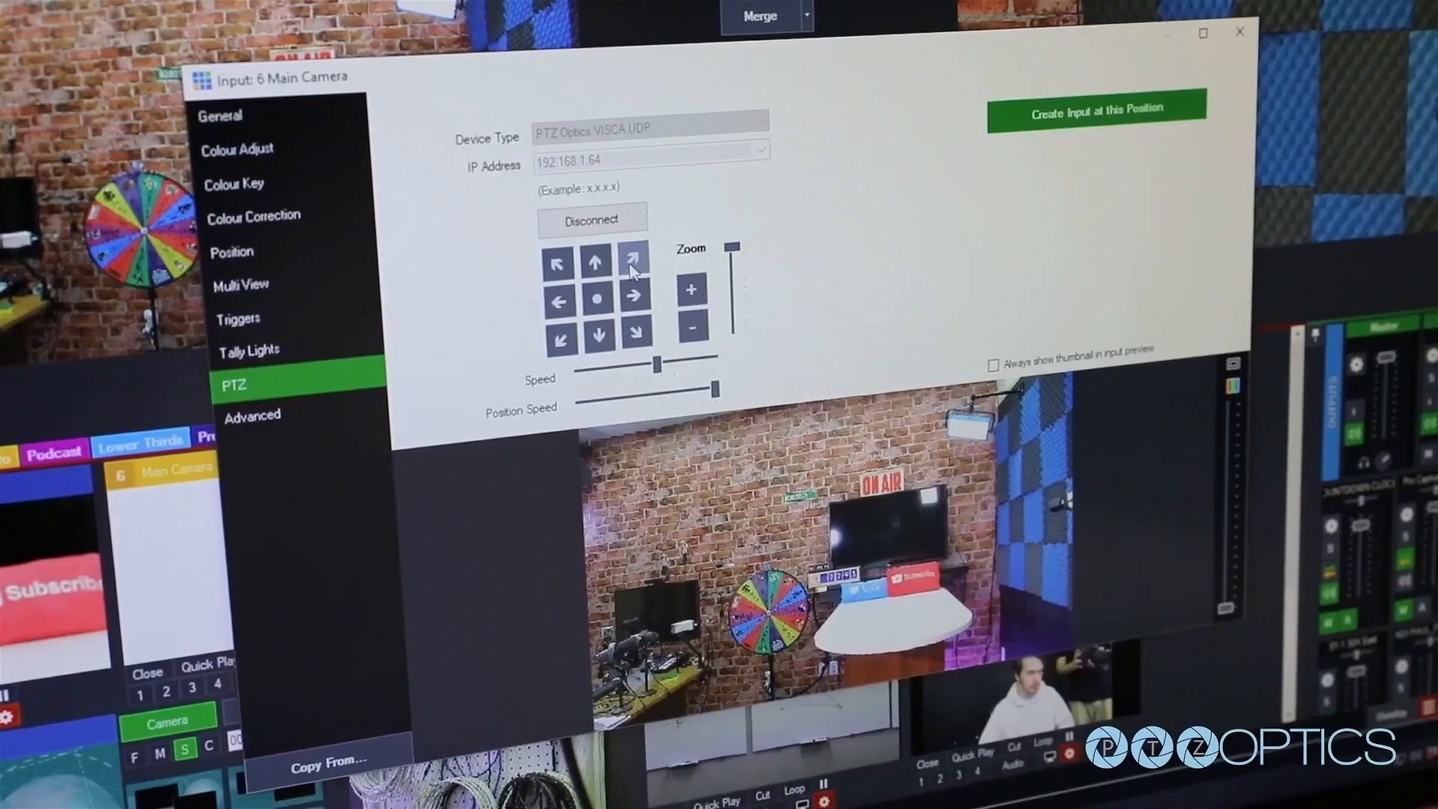
- Pan the Main Camera diagonally up, away from the prize wheel toward the ceiling light
left_click(634, 252)
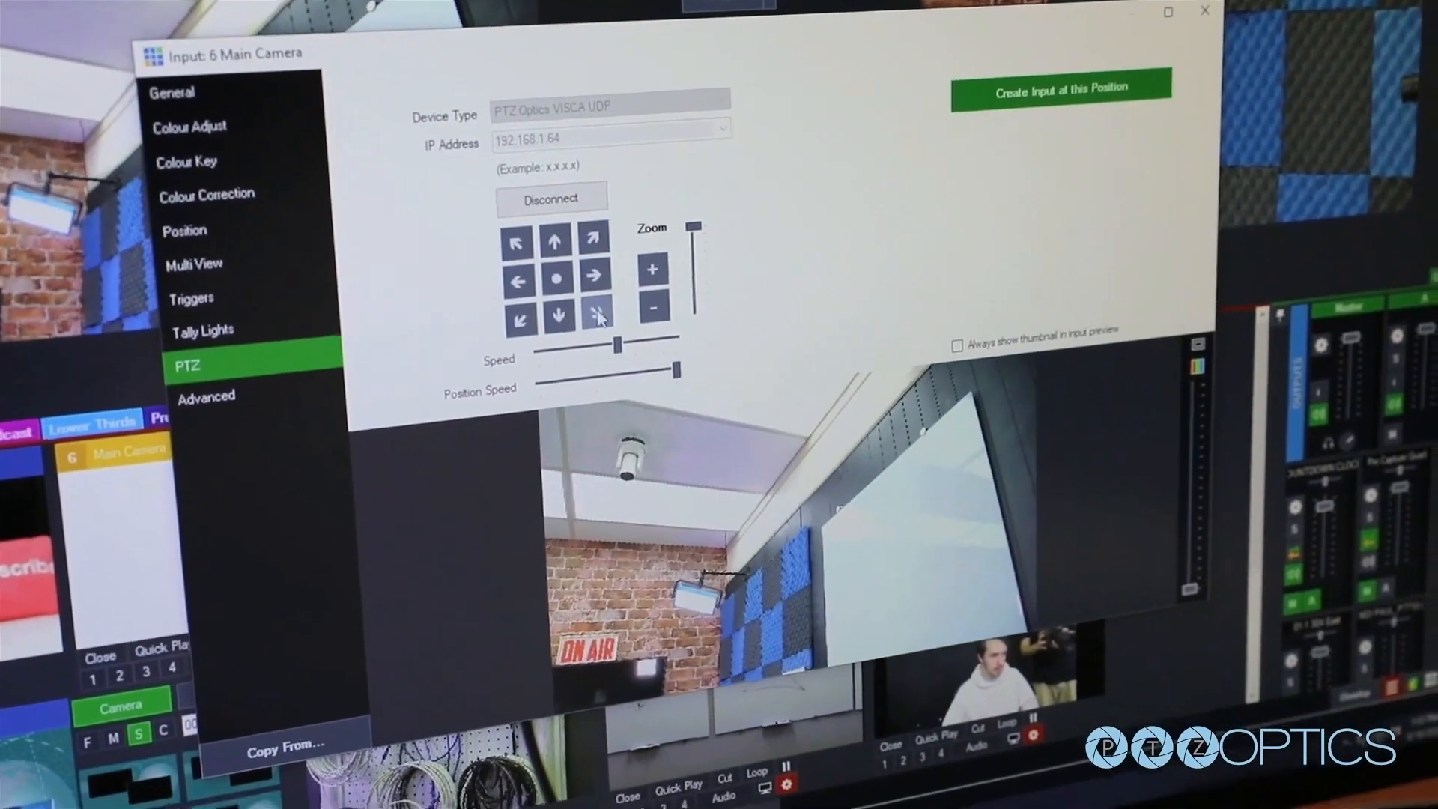